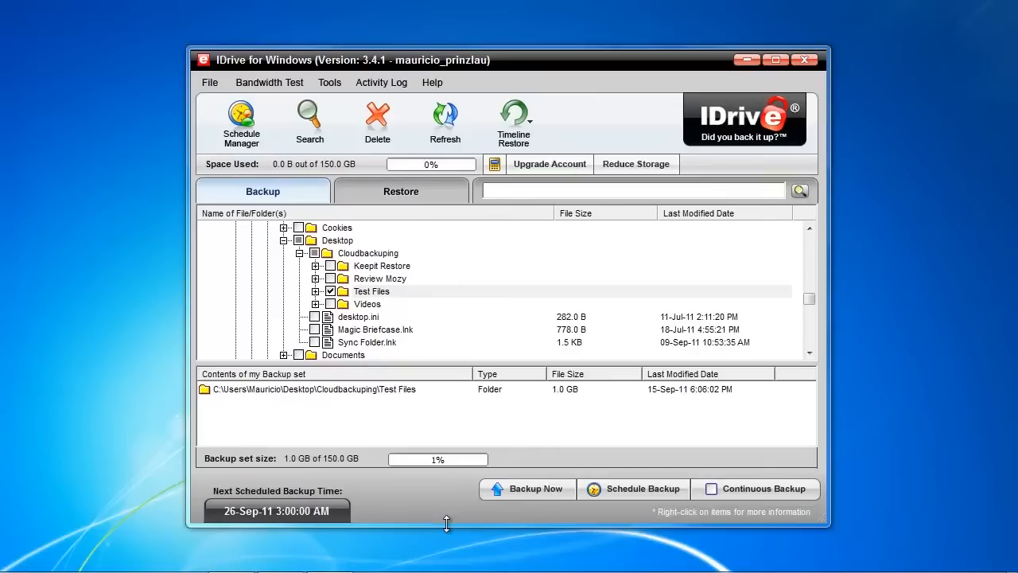
mouse_move(442, 327)
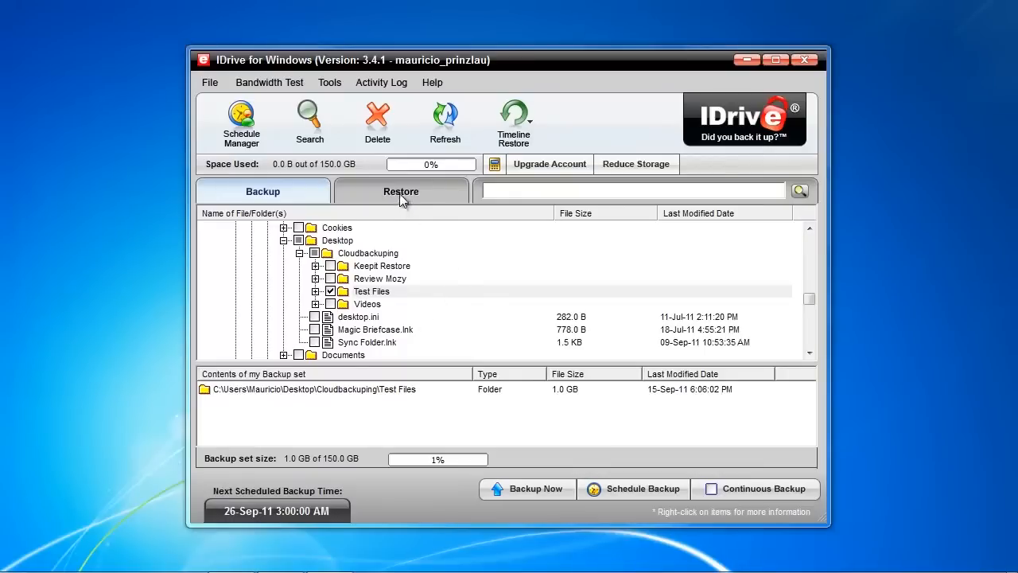
- Switch the IDrive client to the Restore view to load the backed-up files
left_click(401, 191)
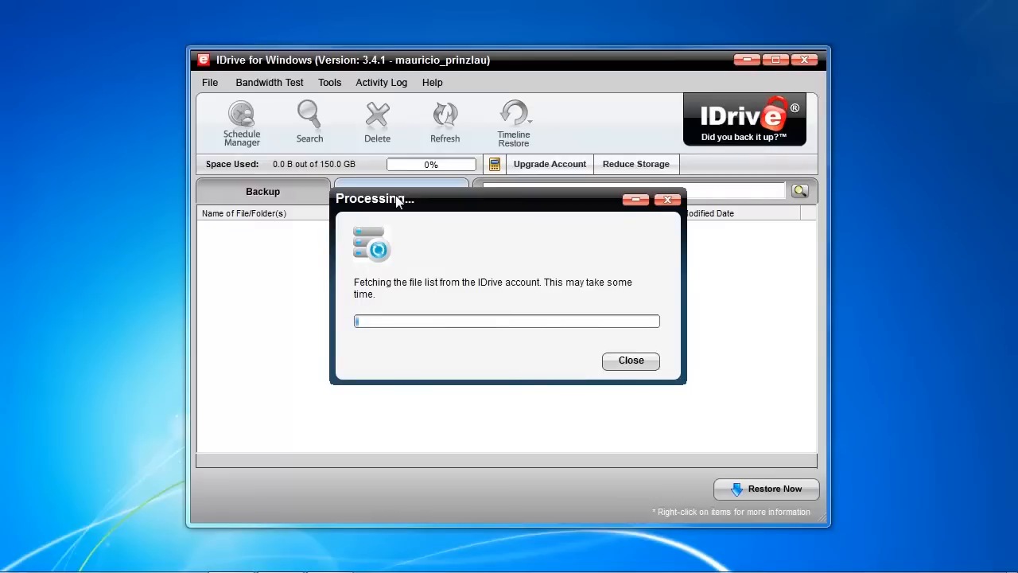
- Add the Users folder to the restore set and expand it down to Cloudbackuping
left_click(401, 191)
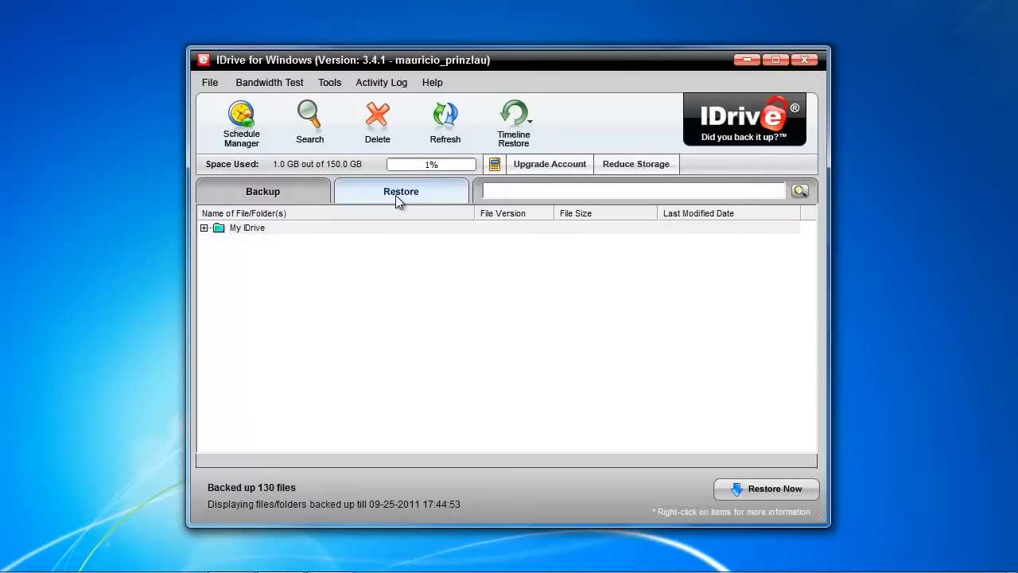
mouse_move(386, 221)
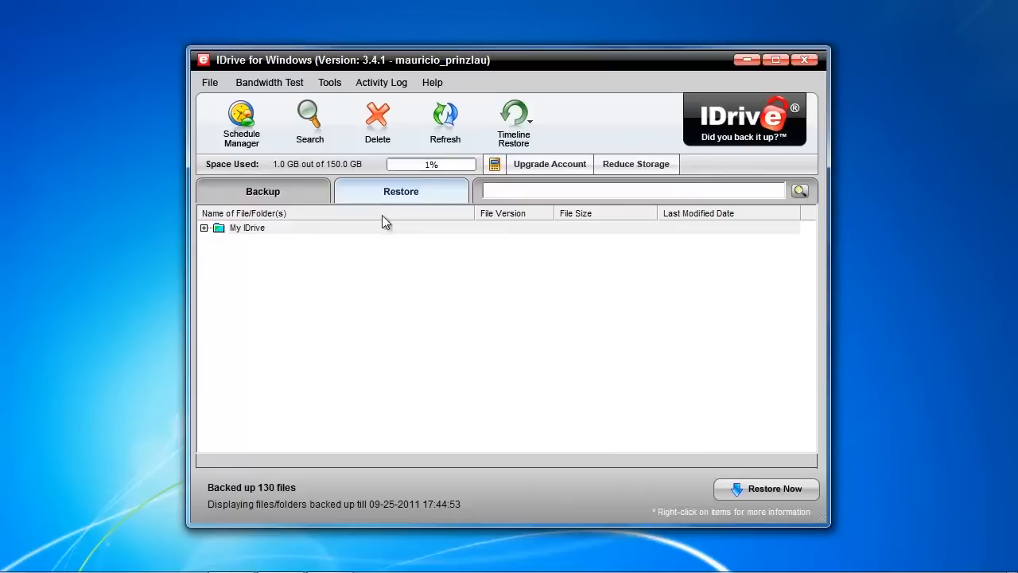
mouse_move(337, 348)
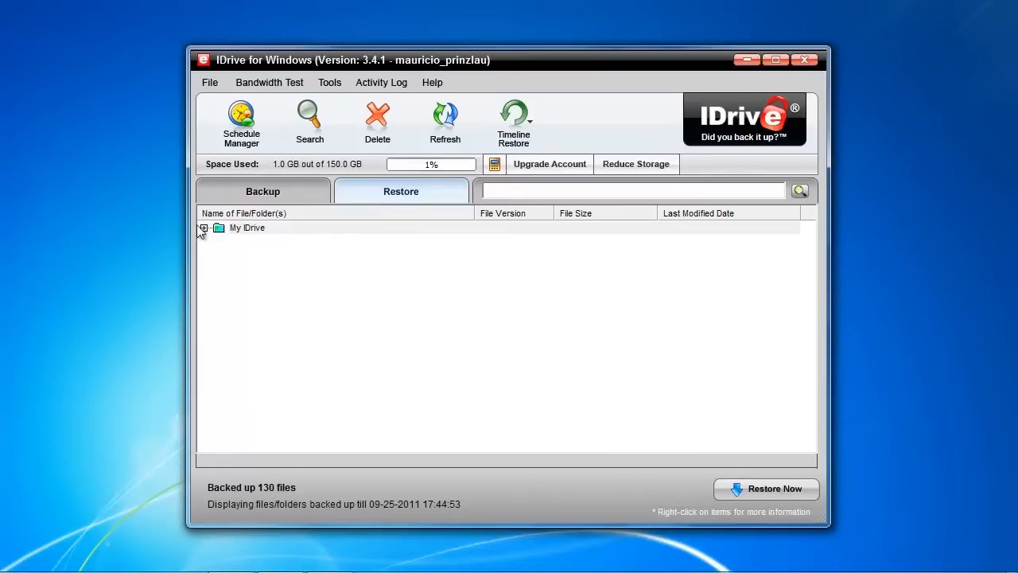
left_click(204, 228)
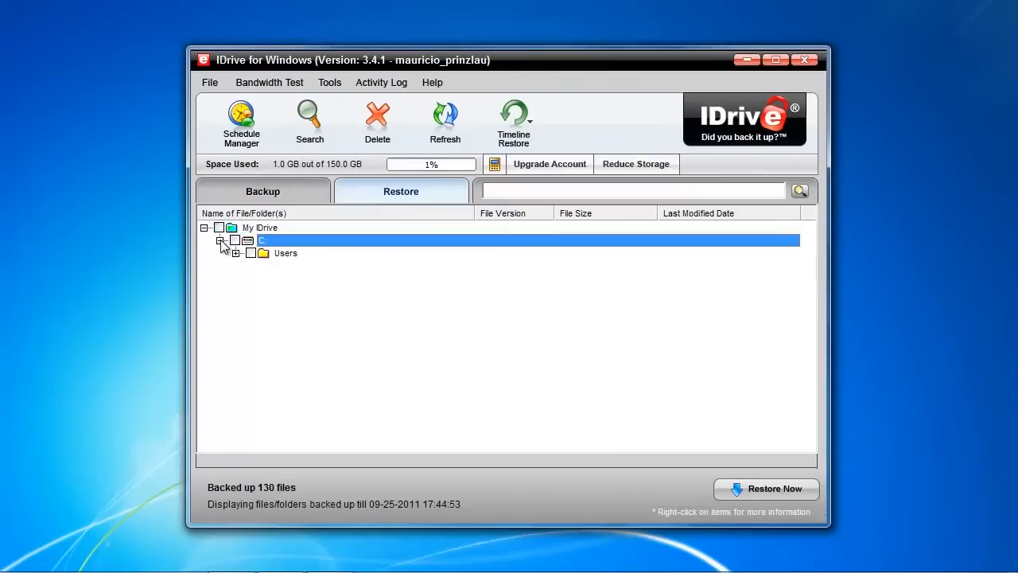
left_click(251, 253)
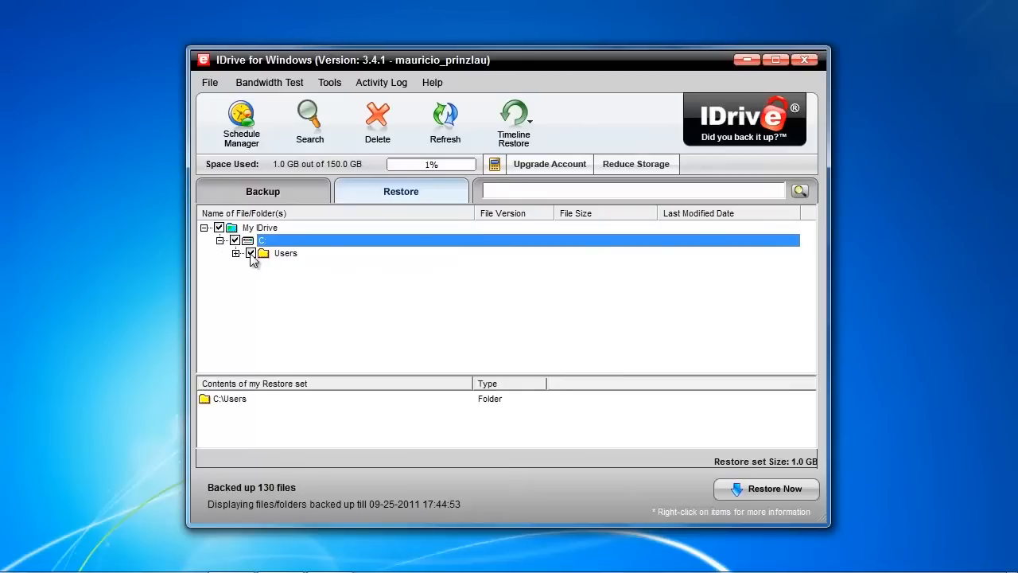
mouse_move(424, 306)
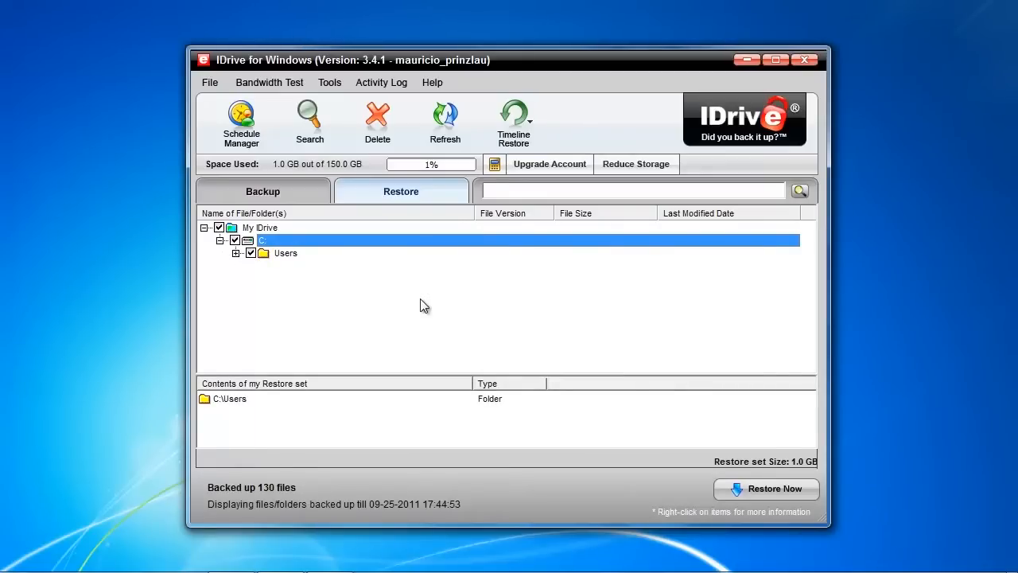
left_click(236, 252)
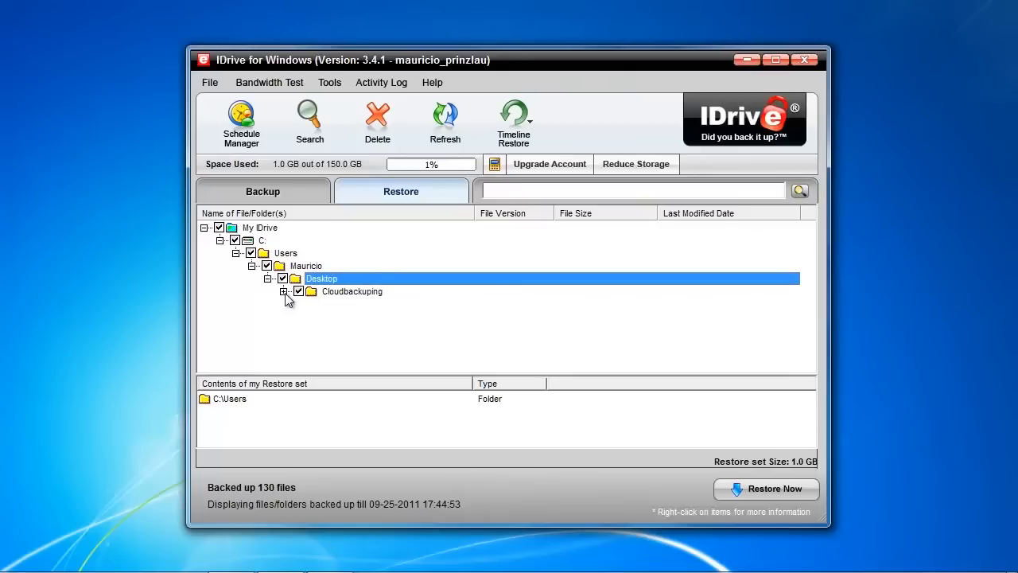
left_click(282, 291)
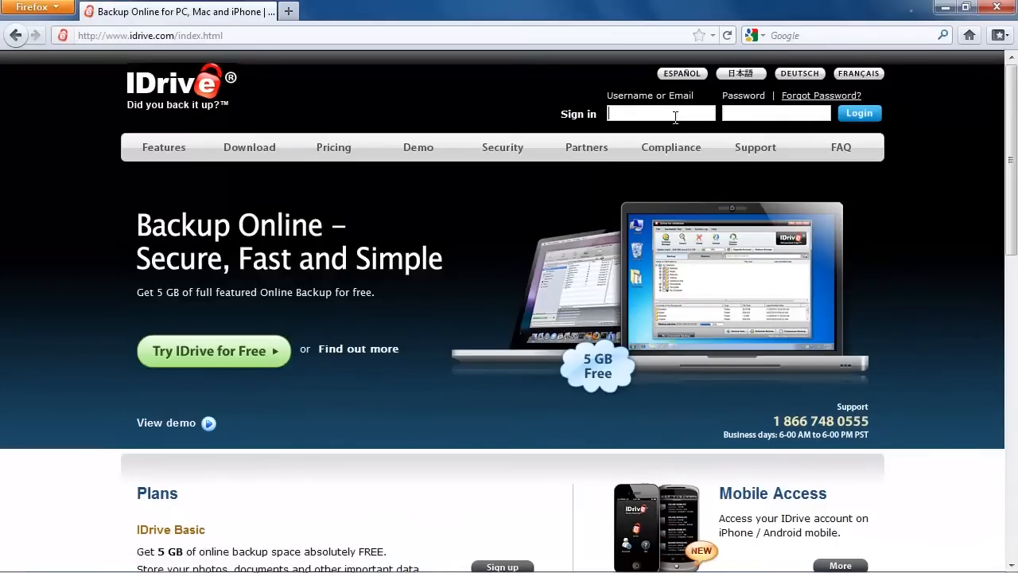
- Sign in to idrive.com and dismiss Firefox's save-password prompt
type("kont")
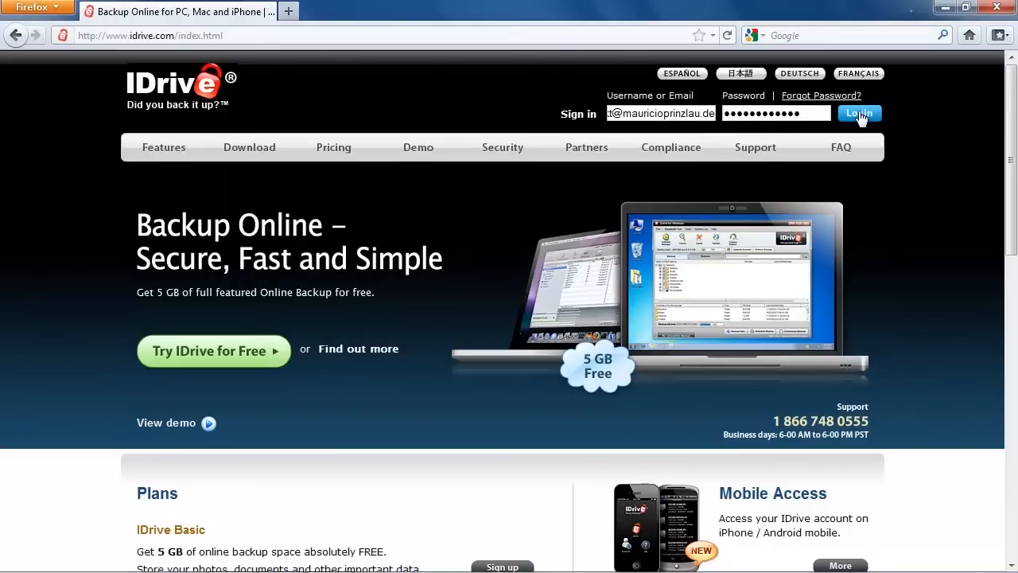
left_click(859, 113)
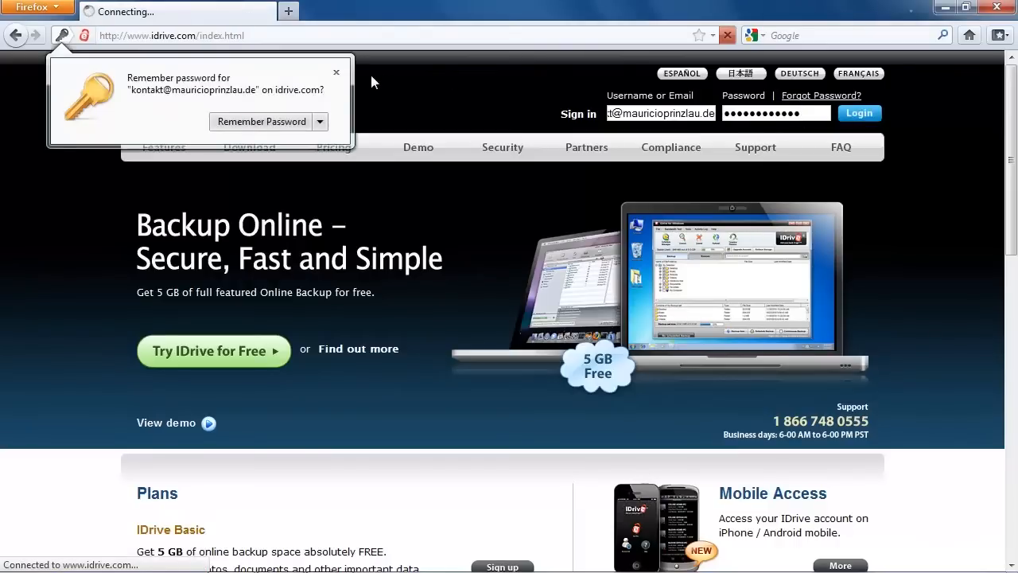
left_click(335, 73)
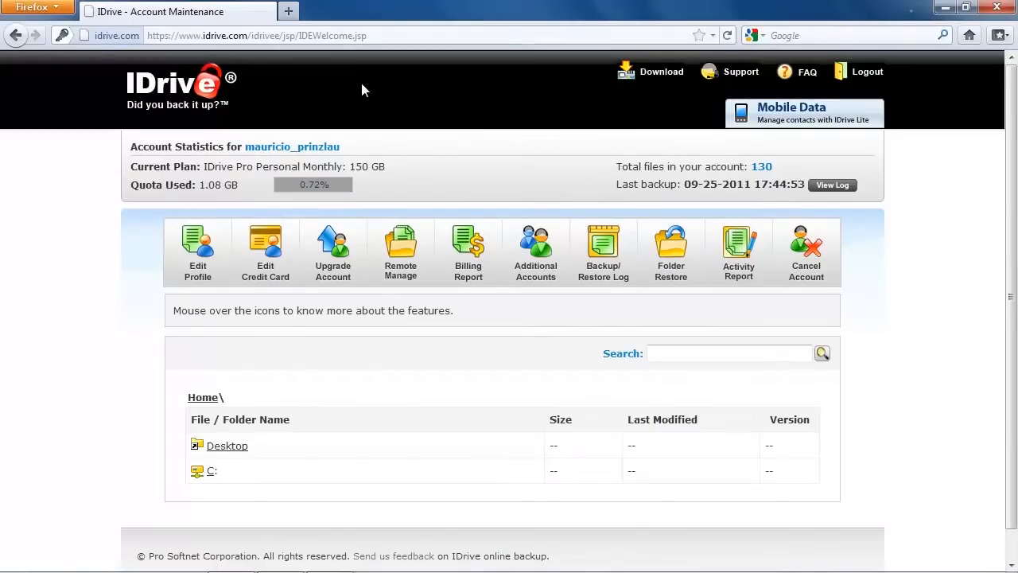
mouse_move(110, 197)
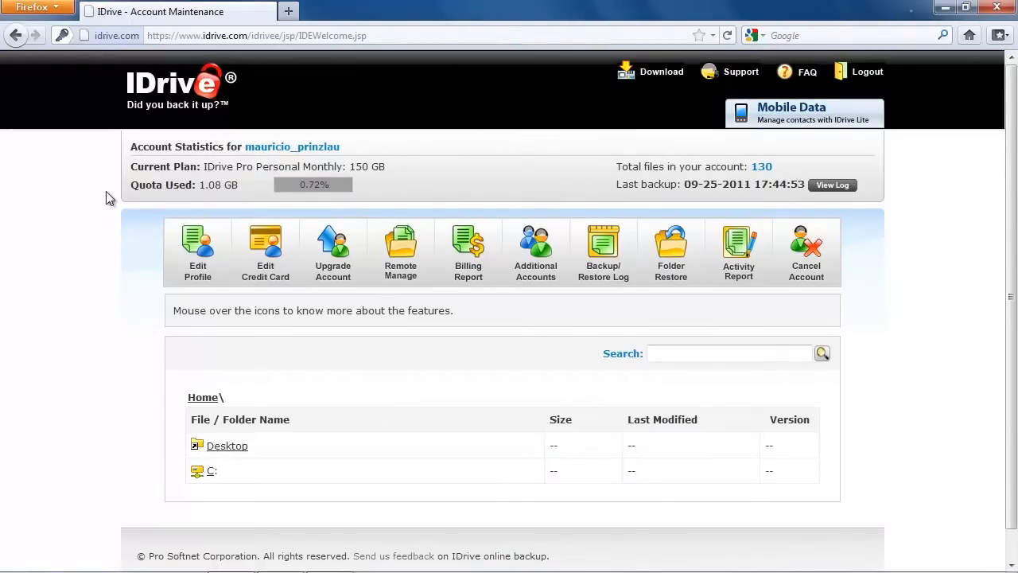
- Search the backed-up files for 'business', finding Praesi_Businessplan.ppt
left_click(728, 353)
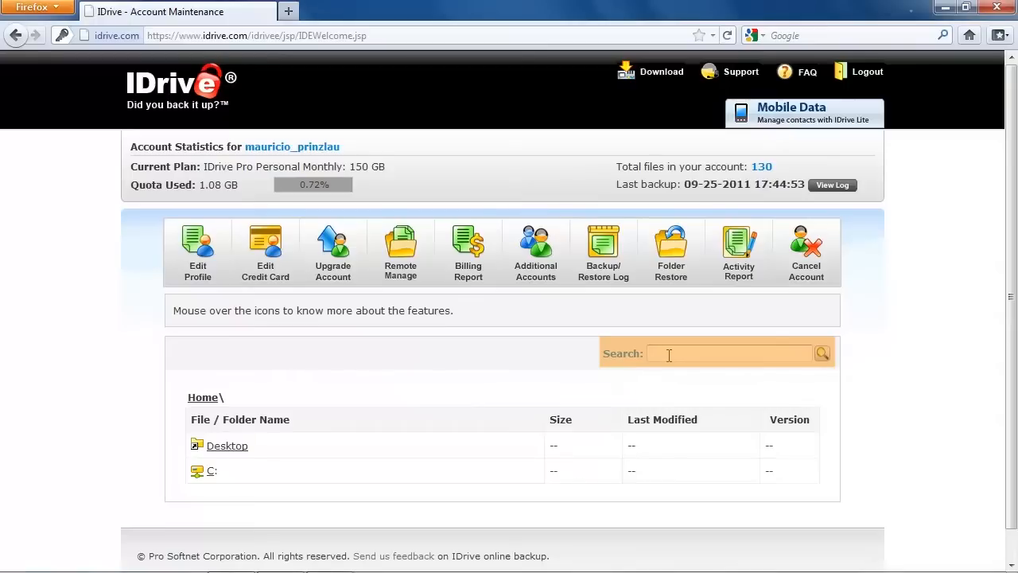
type("business")
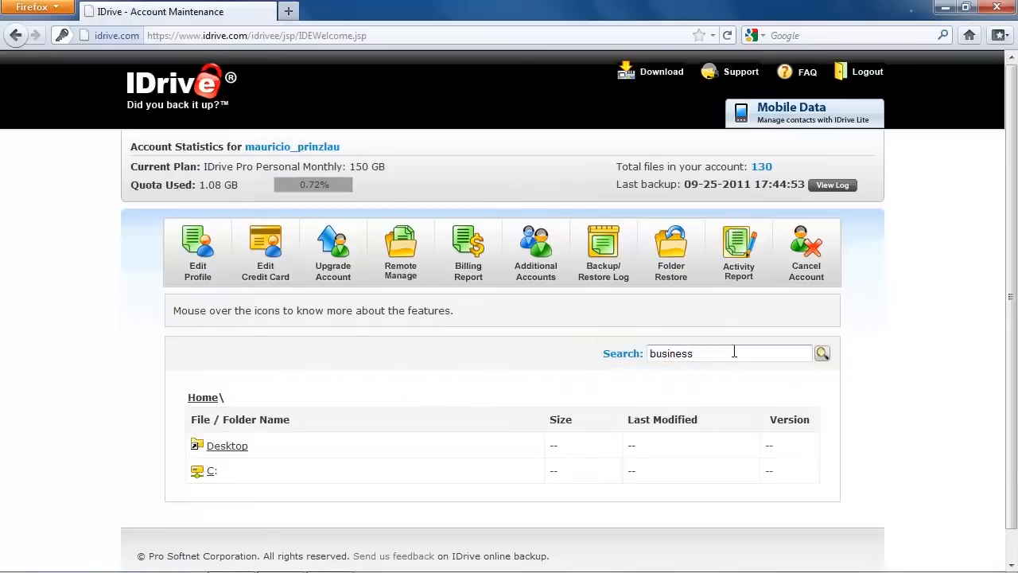
left_click(821, 353)
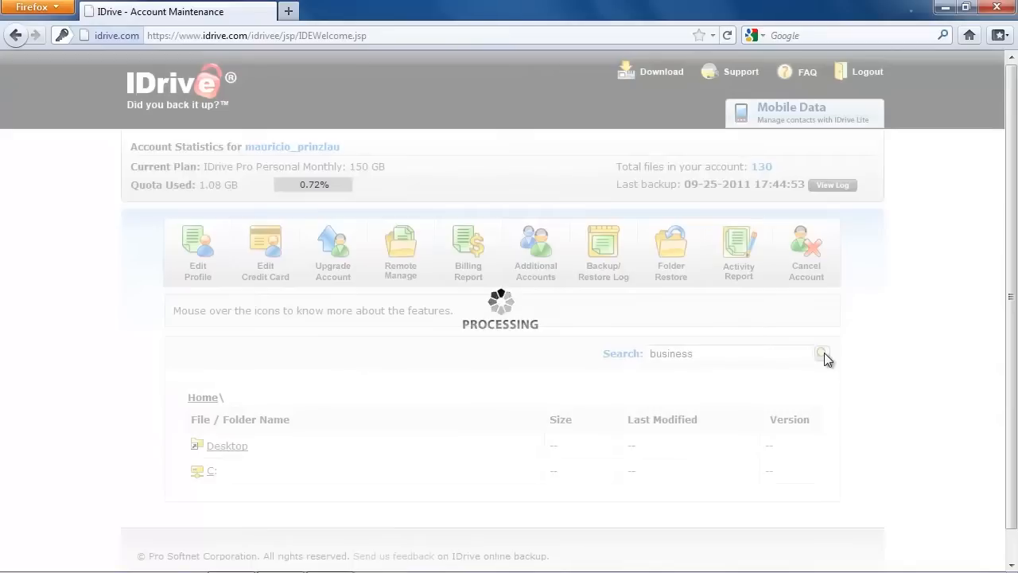
left_click(823, 353)
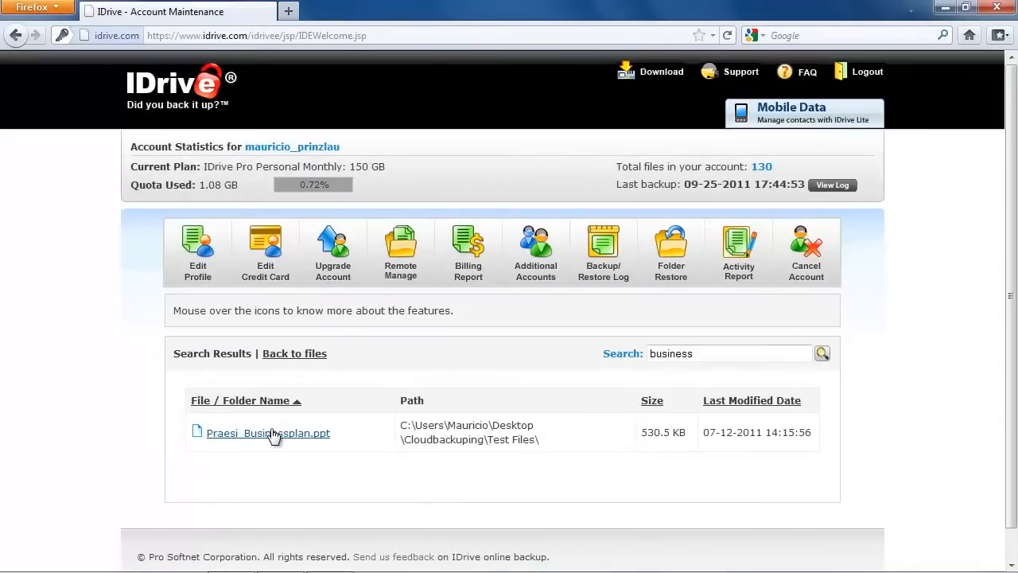
mouse_move(268, 433)
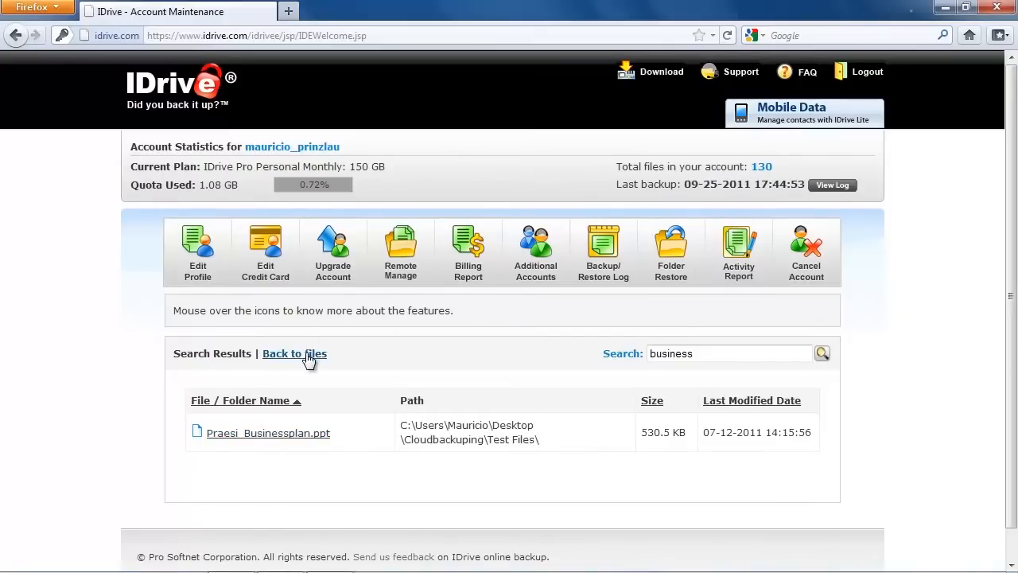
- Return from the search results and open the backed-up Desktop folder
left_click(294, 353)
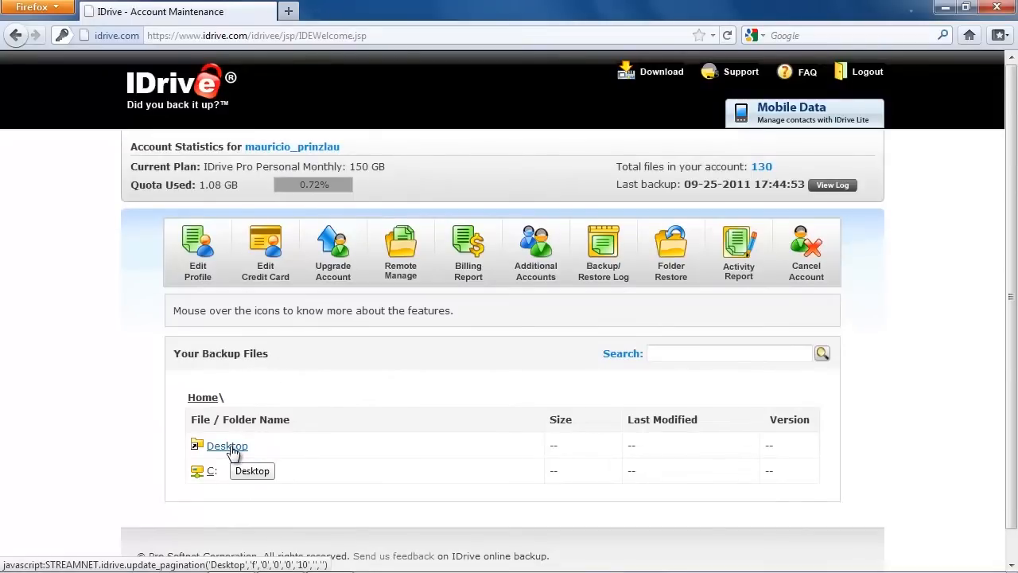
left_click(226, 445)
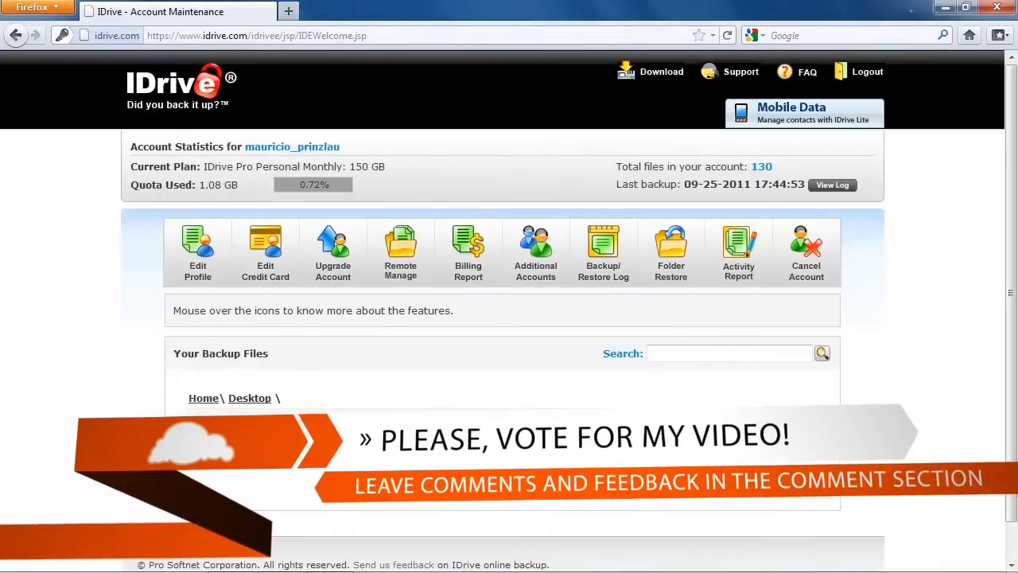
left_click(670, 252)
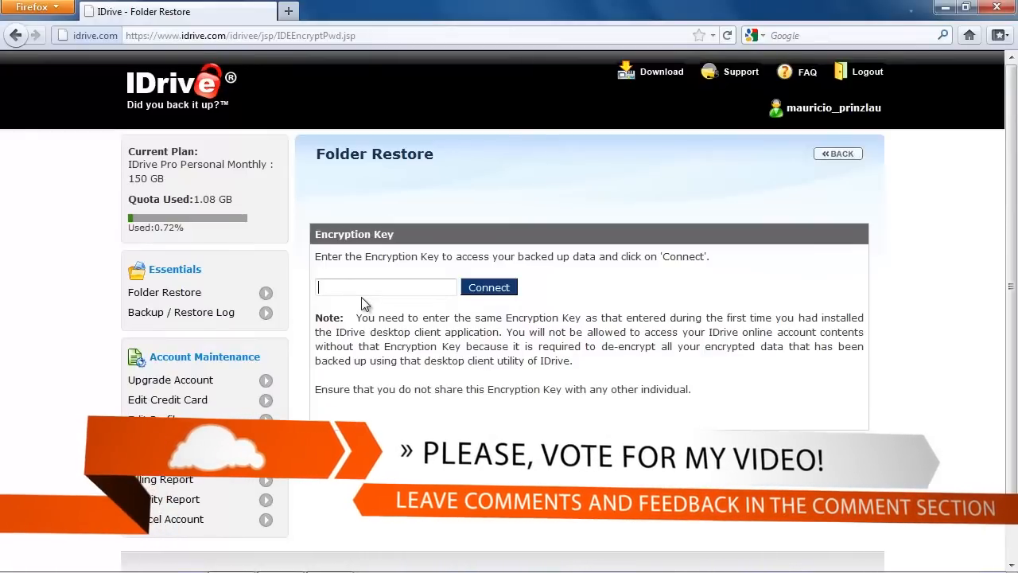
- Submit the encryption key, dismiss the password prompt, and go back to the account overview
type("•")
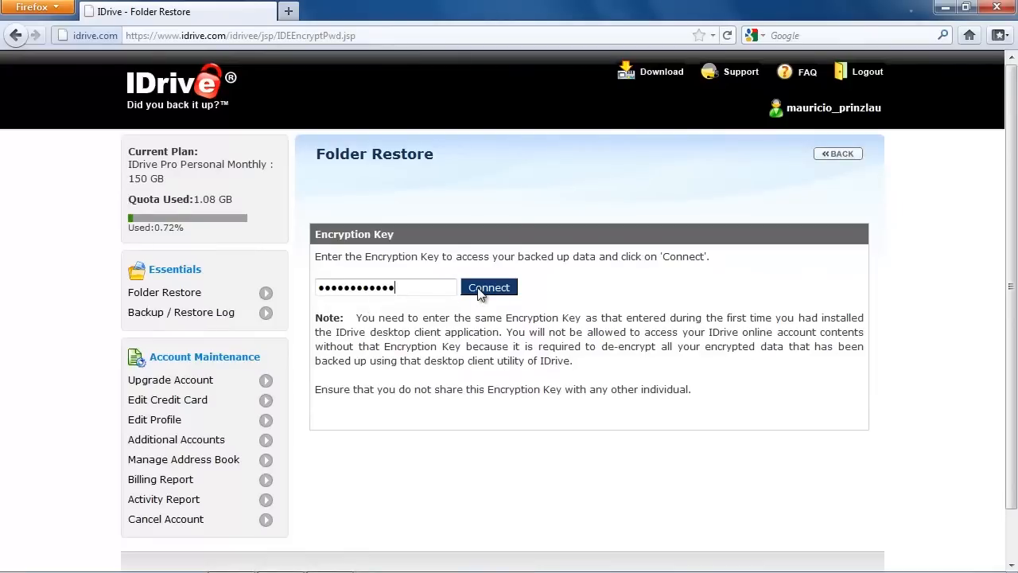
left_click(489, 287)
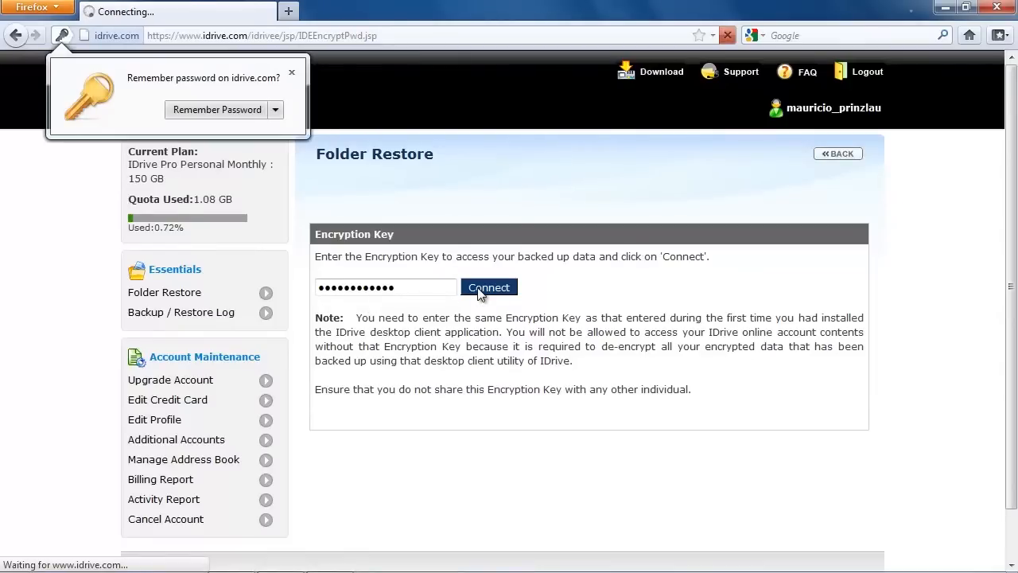
left_click(488, 287)
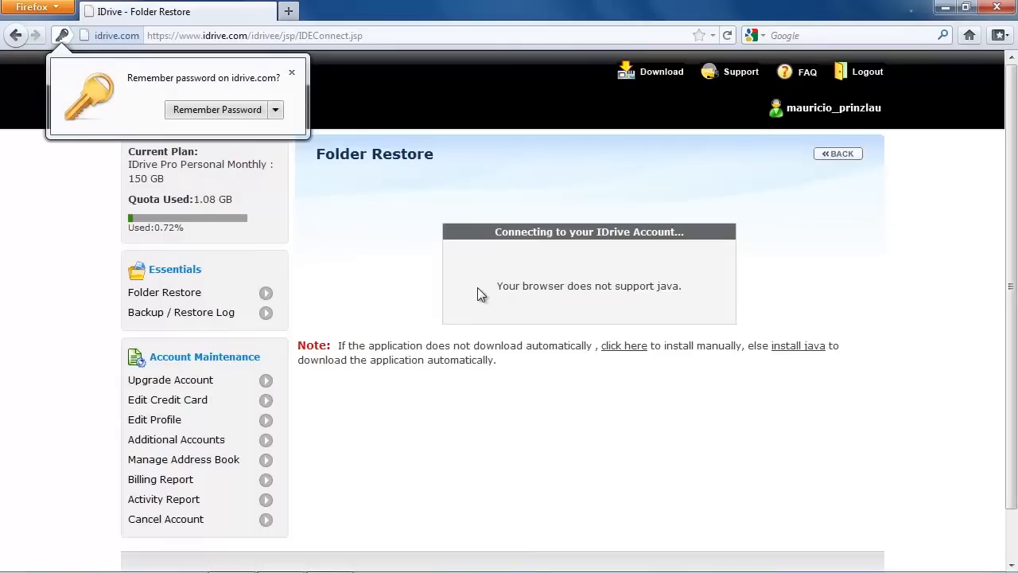
mouse_move(294, 110)
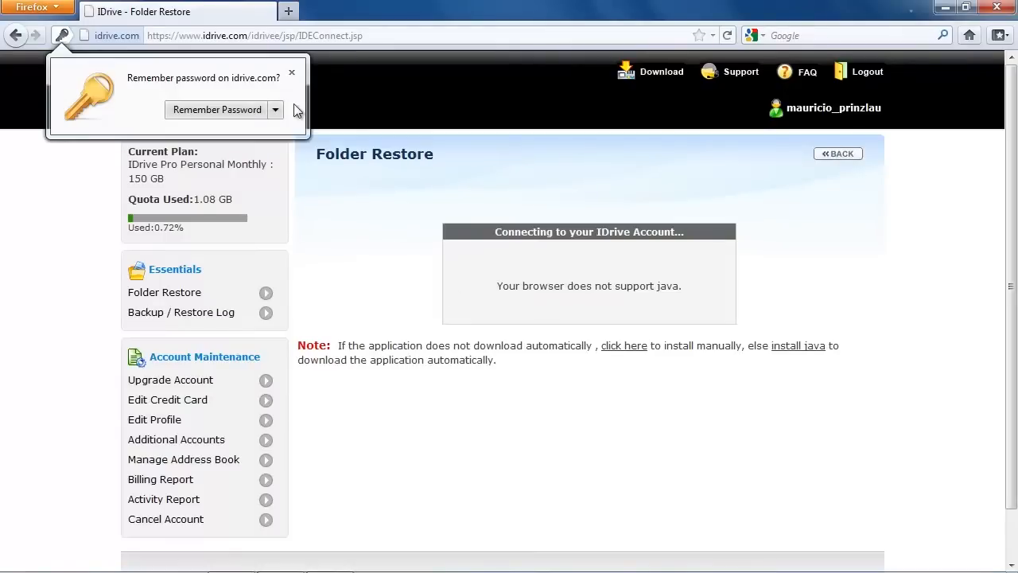
left_click(291, 72)
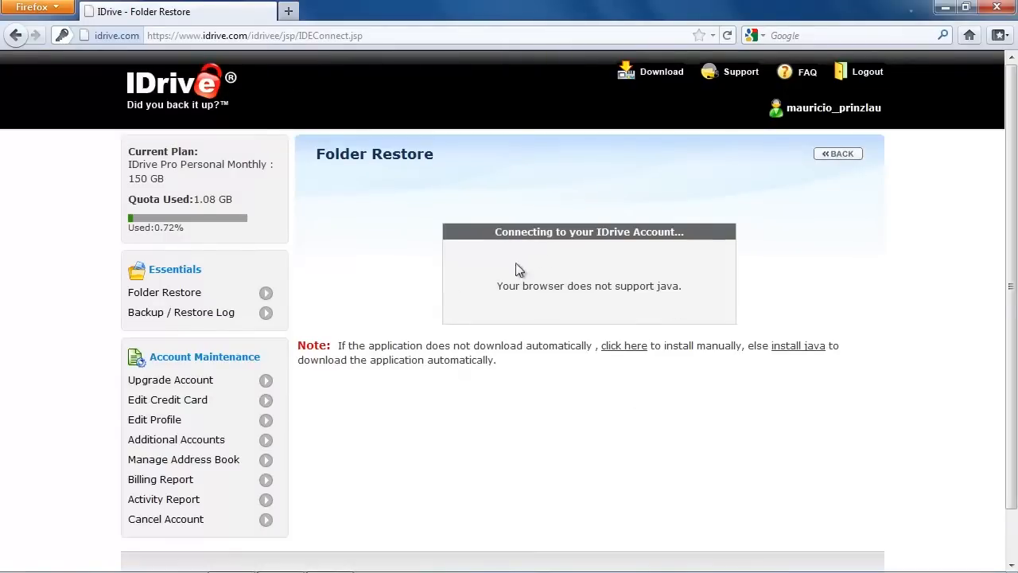
mouse_move(899, 211)
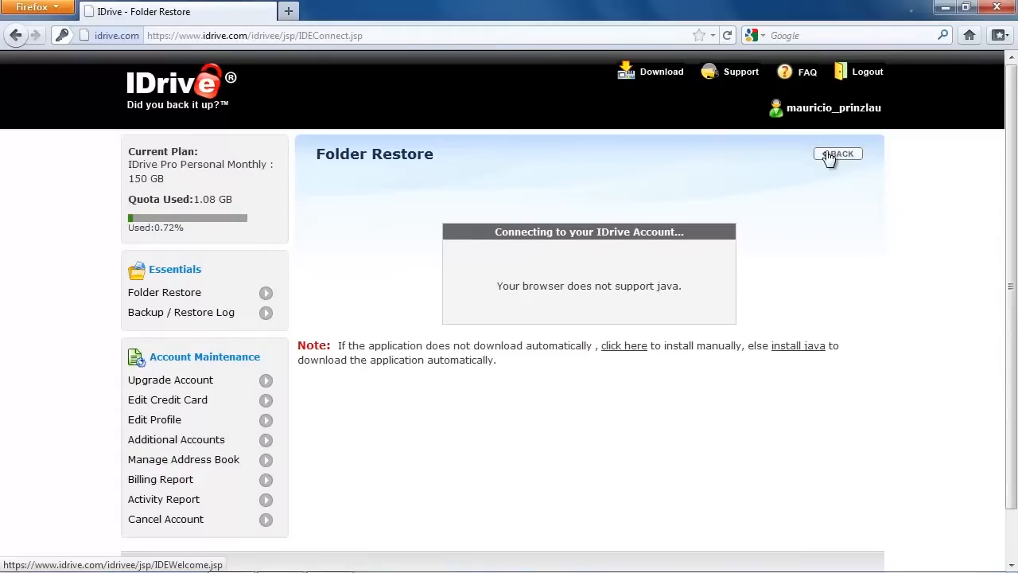
left_click(837, 154)
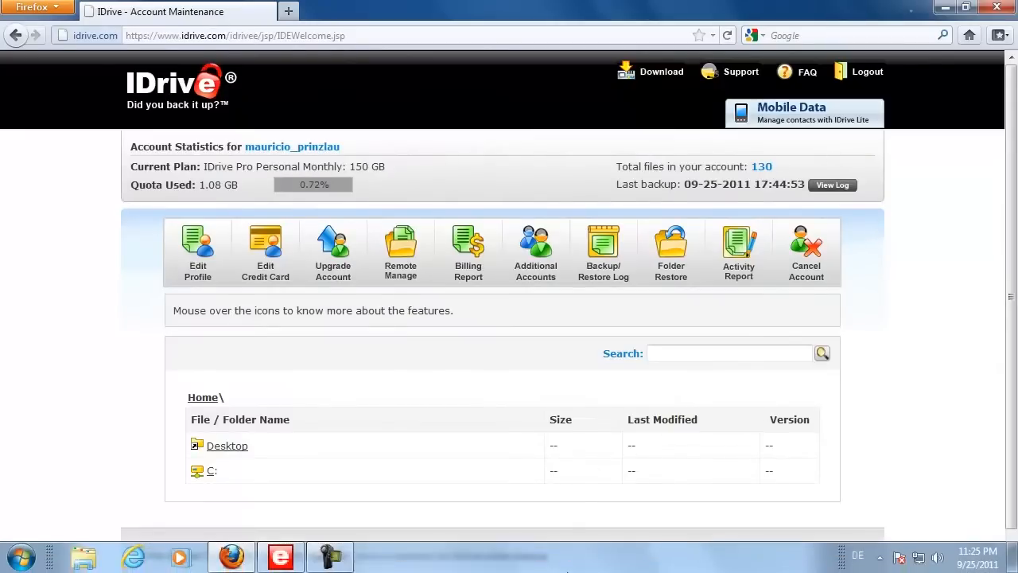
- Bring up the IDrive client, start Restore Now, and browse for a destination folder
left_click(280, 557)
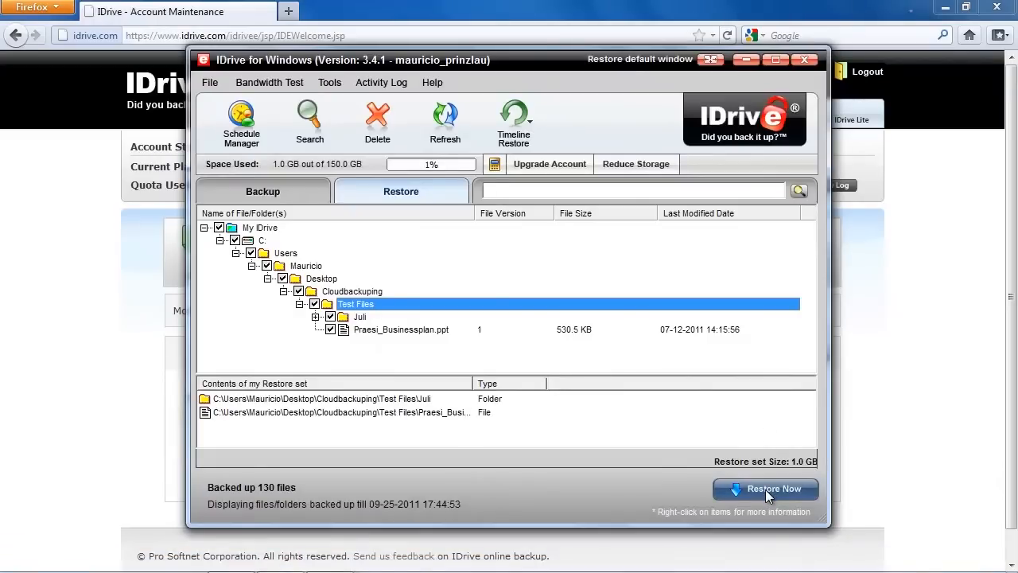
left_click(765, 488)
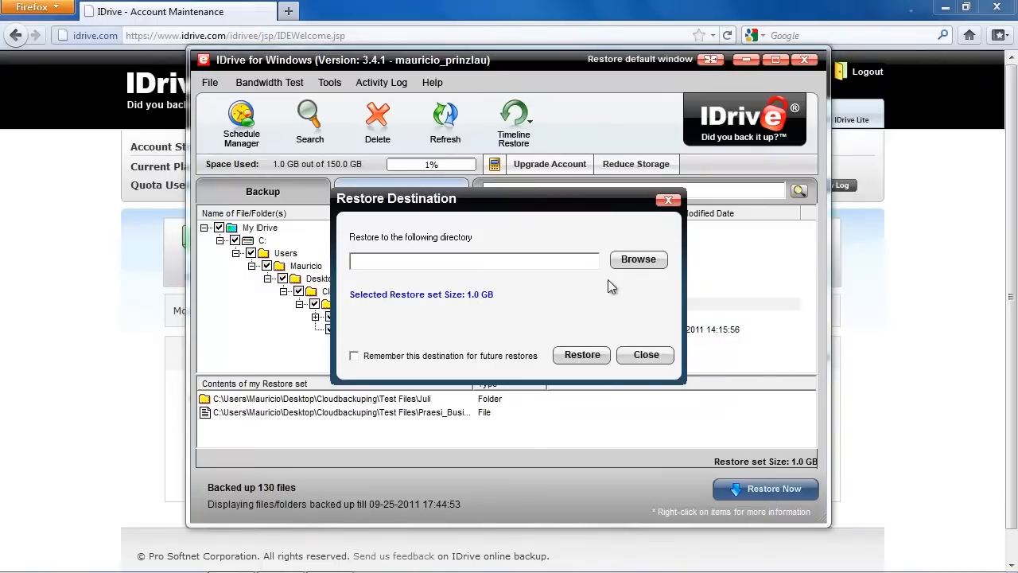
left_click(638, 259)
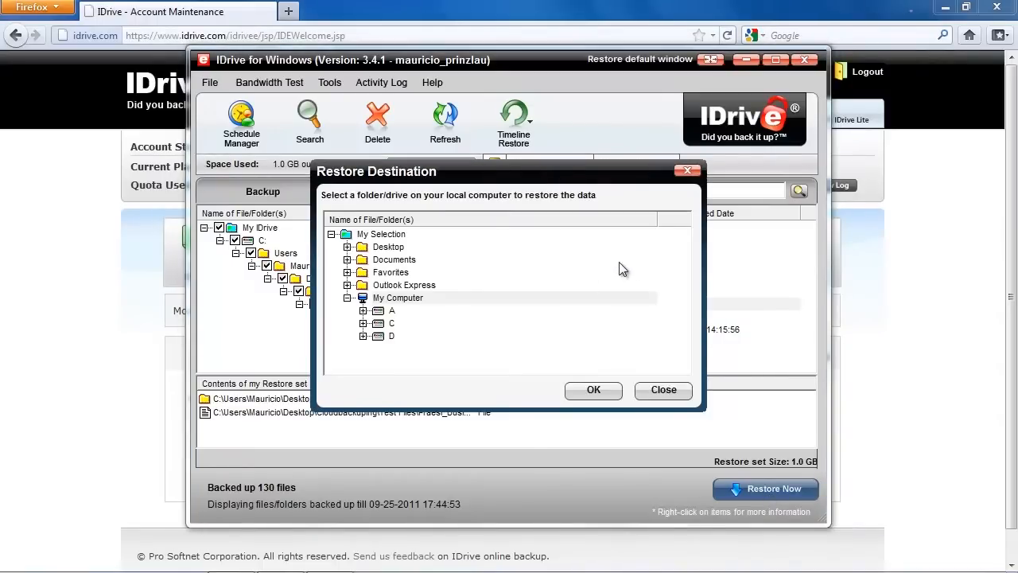
- Pick C:\Users\Mauricio\Desktop\Cloudbackuping as the restore destination
left_click(364, 323)
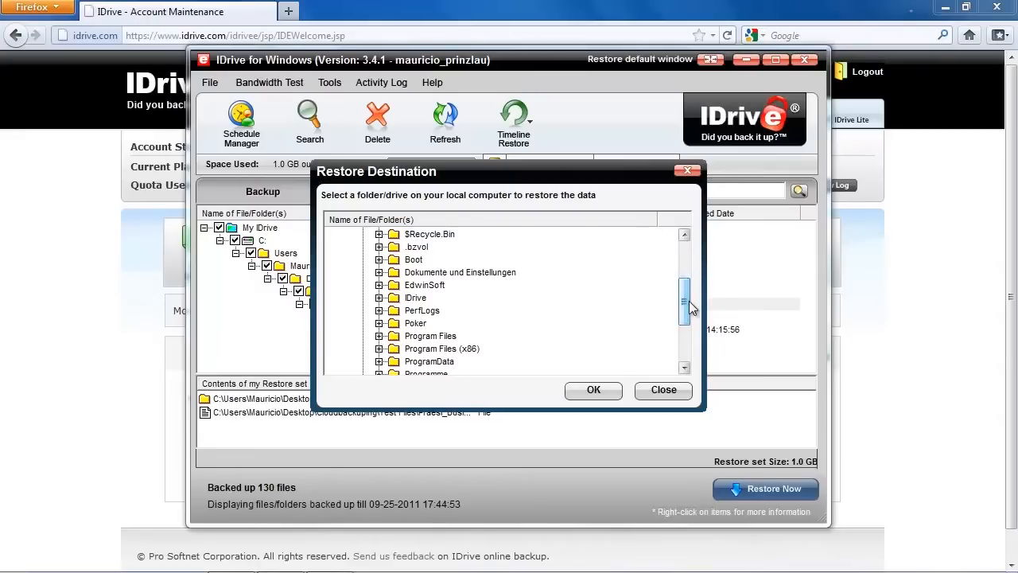
scroll("down", 3)
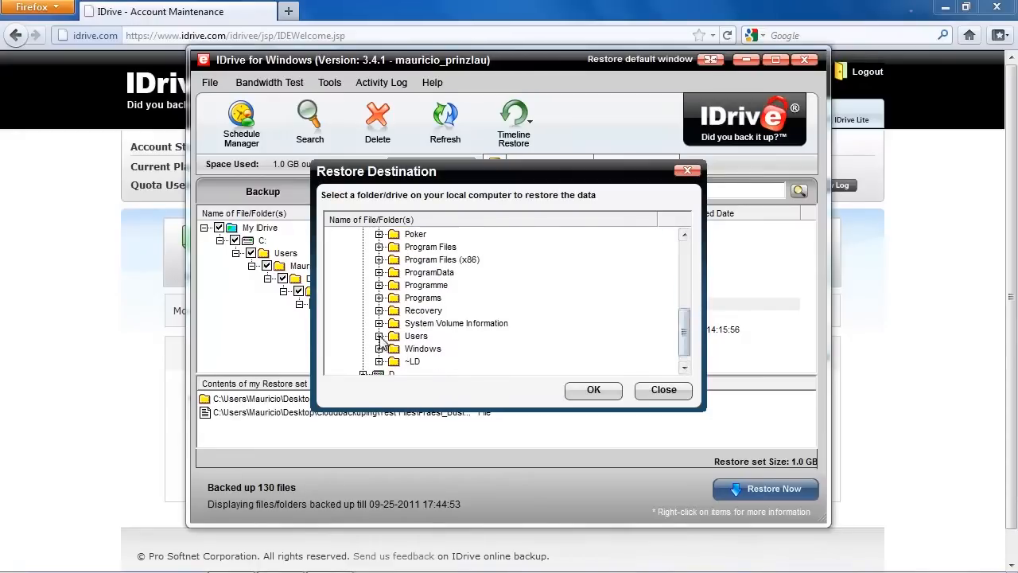
left_click(380, 336)
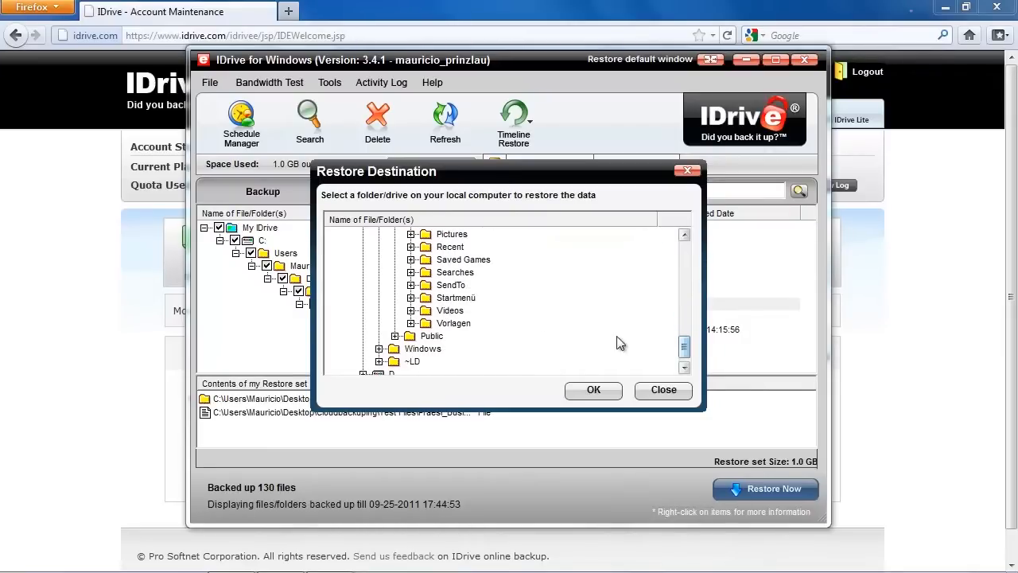
left_click(683, 334)
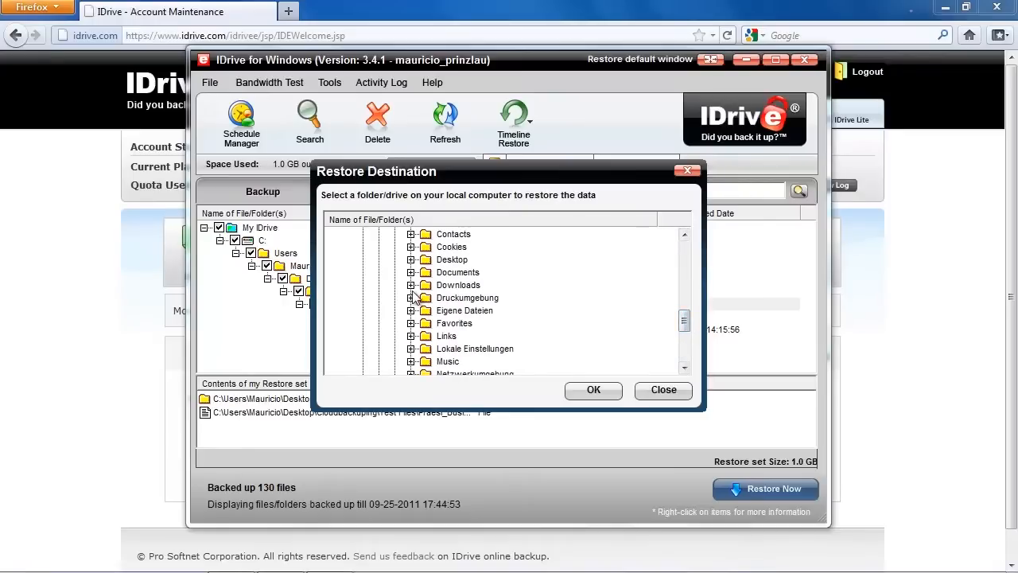
left_click(411, 260)
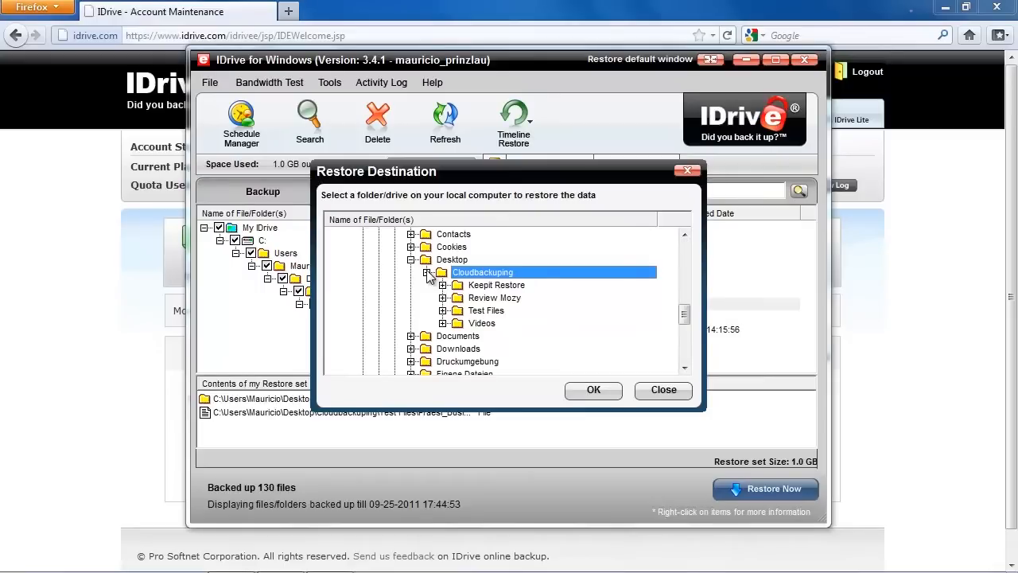
mouse_move(509, 278)
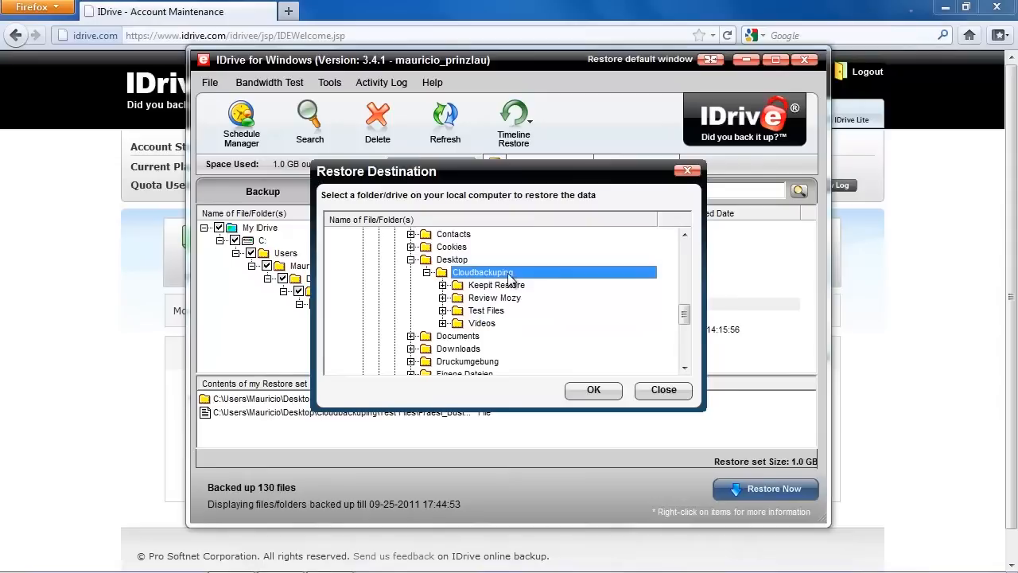
mouse_move(549, 276)
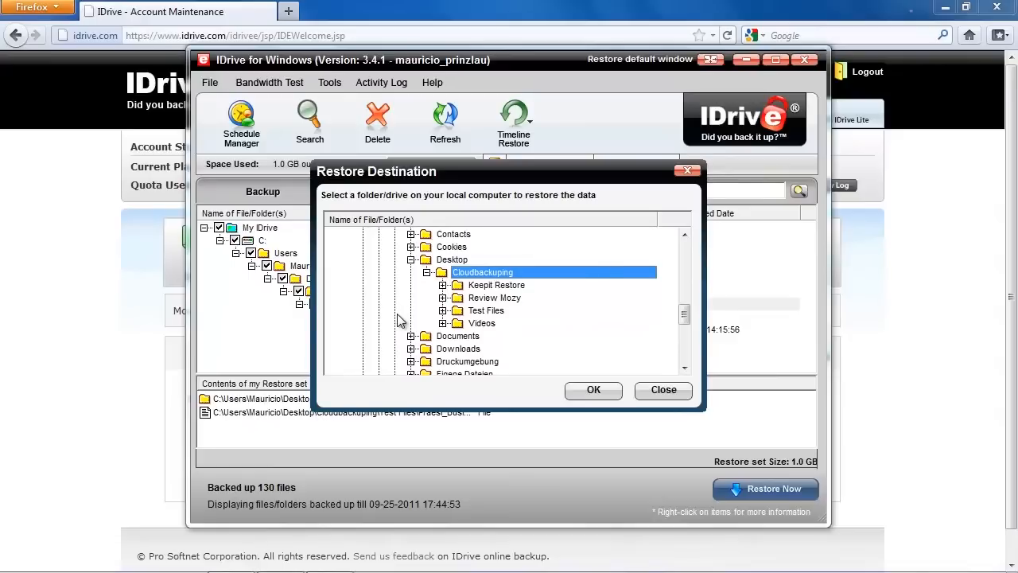
left_click(592, 390)
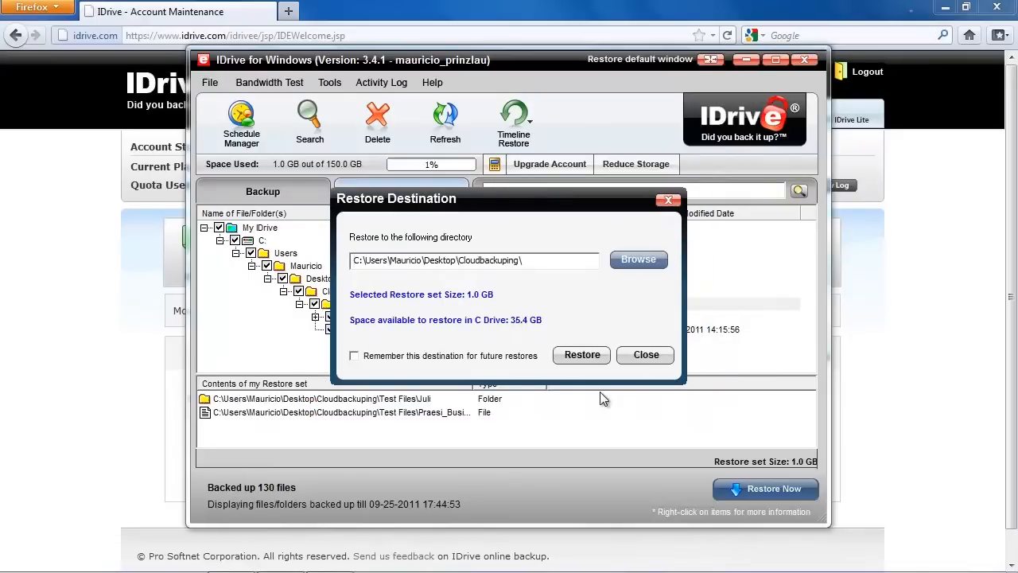
- Restore the files into Cloudbackuping and open the completed restore's log
left_click(582, 355)
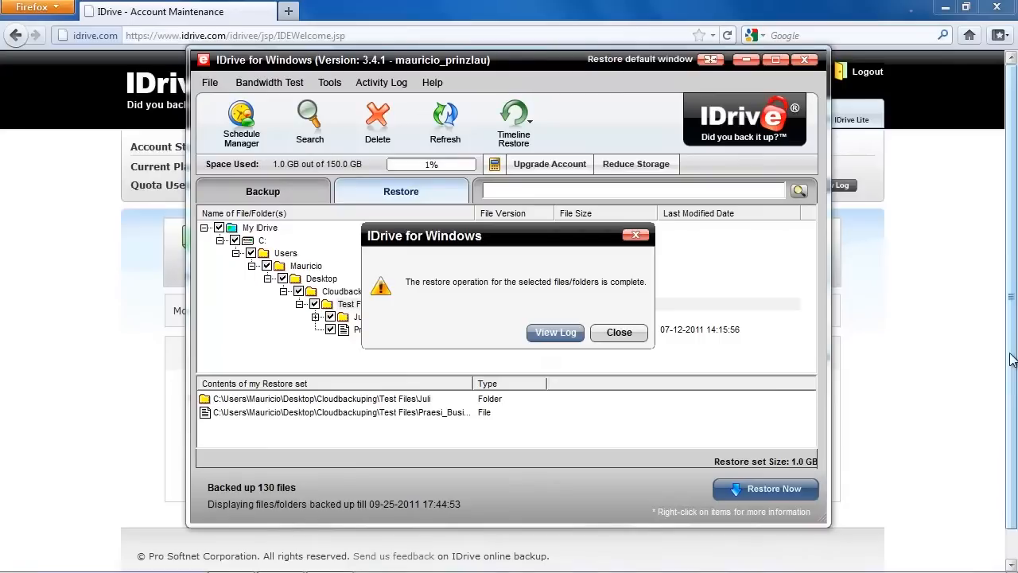
mouse_move(428, 261)
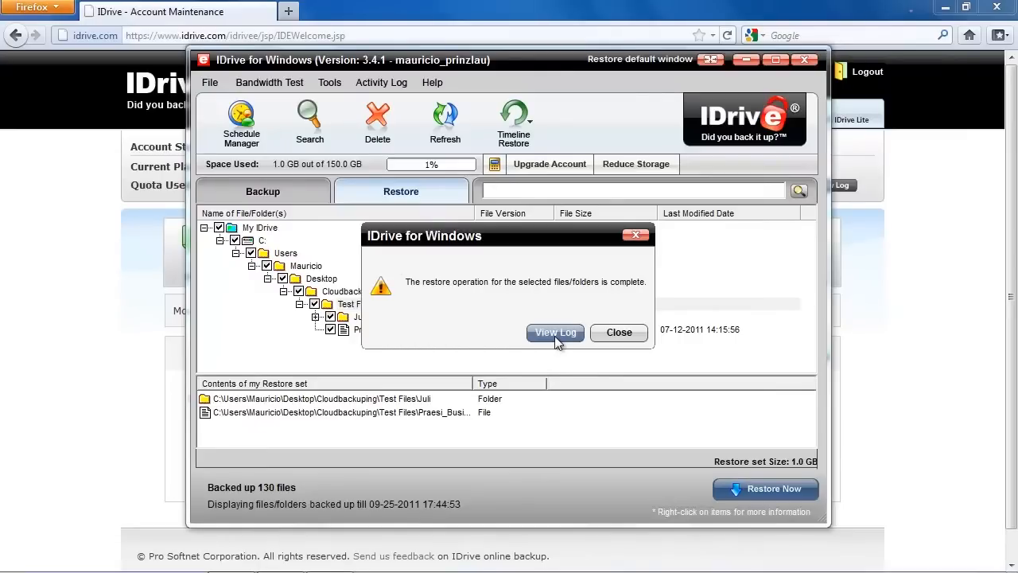
left_click(555, 332)
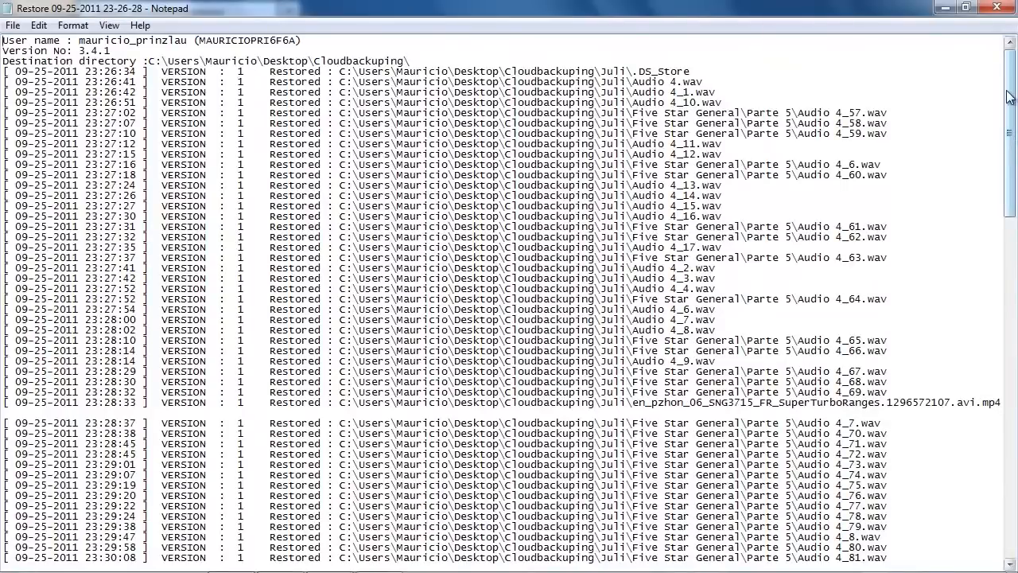
- Scroll to the log's end, confirming 130 of 130 files restored, then close Notepad
scroll("down", 3)
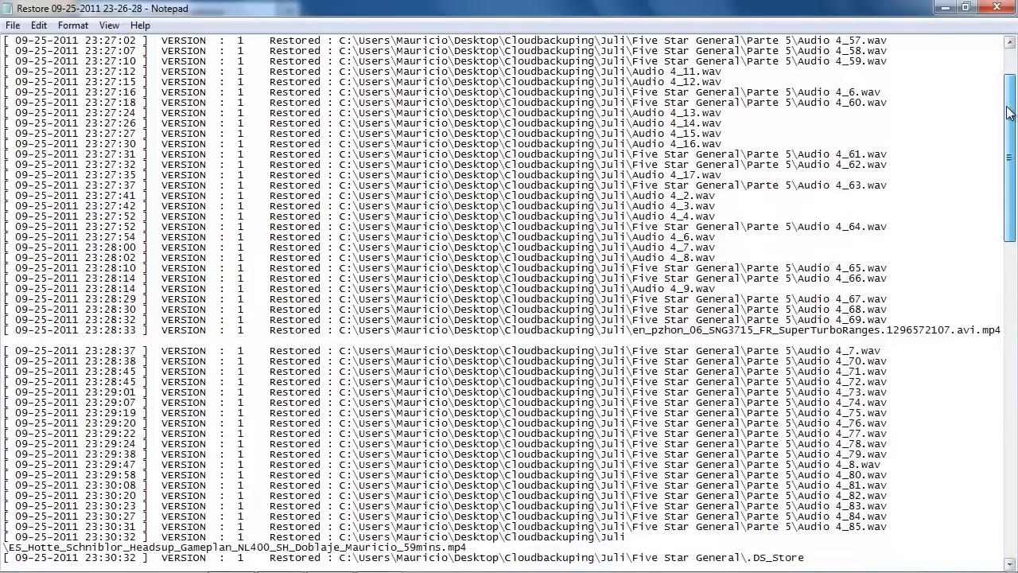
scroll("down", 3)
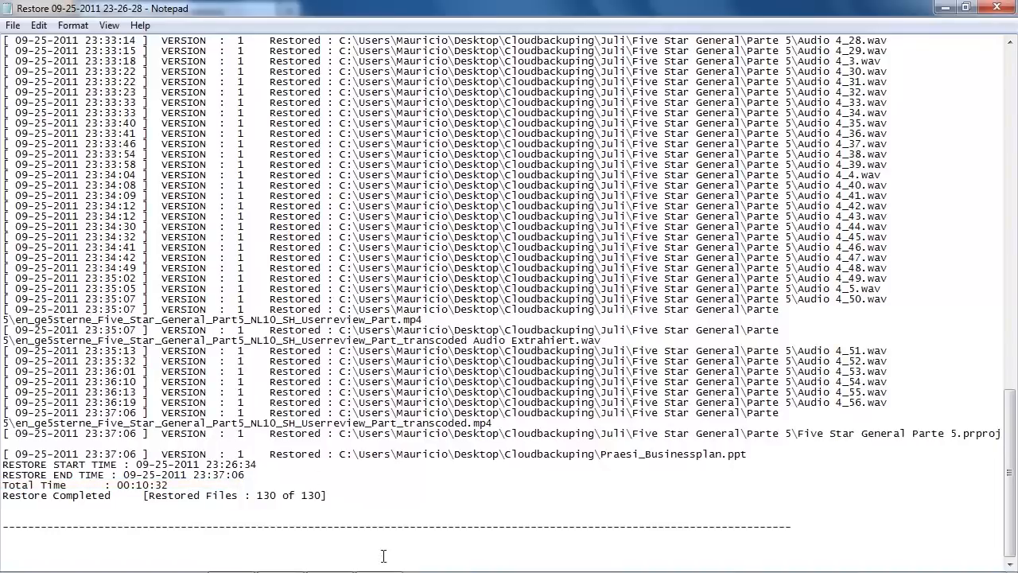
mouse_move(485, 538)
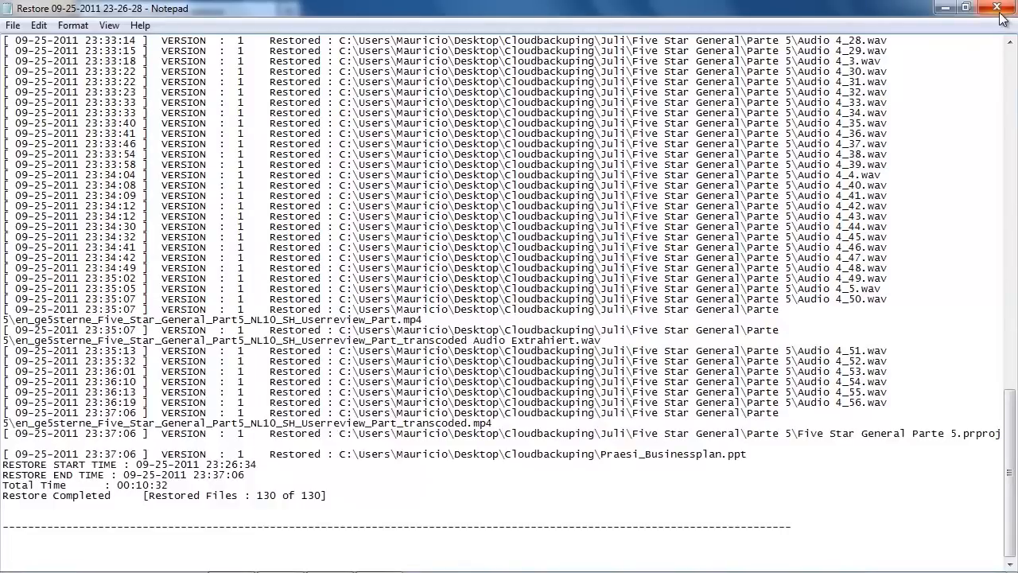
mouse_move(1001, 8)
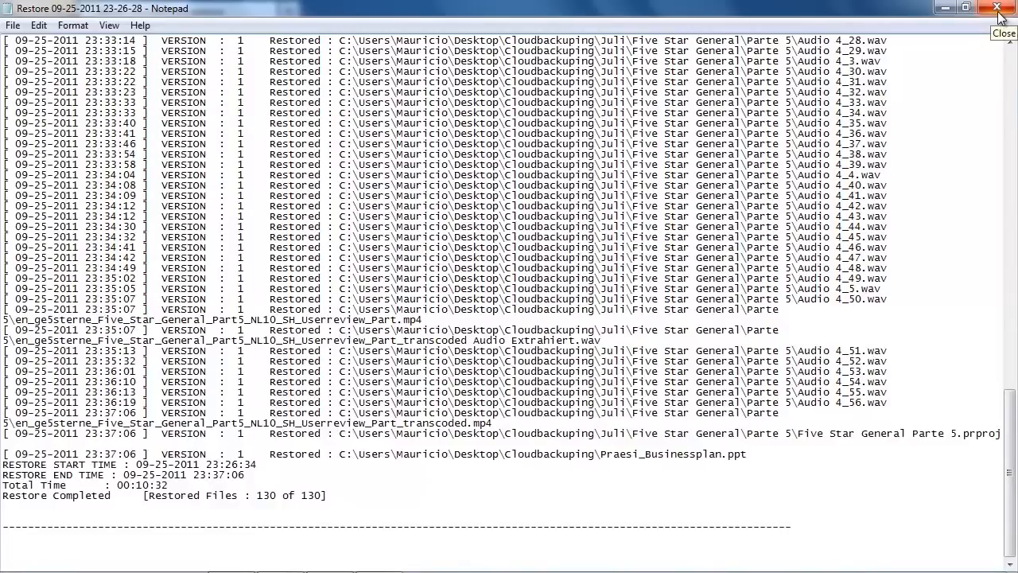
left_click(996, 7)
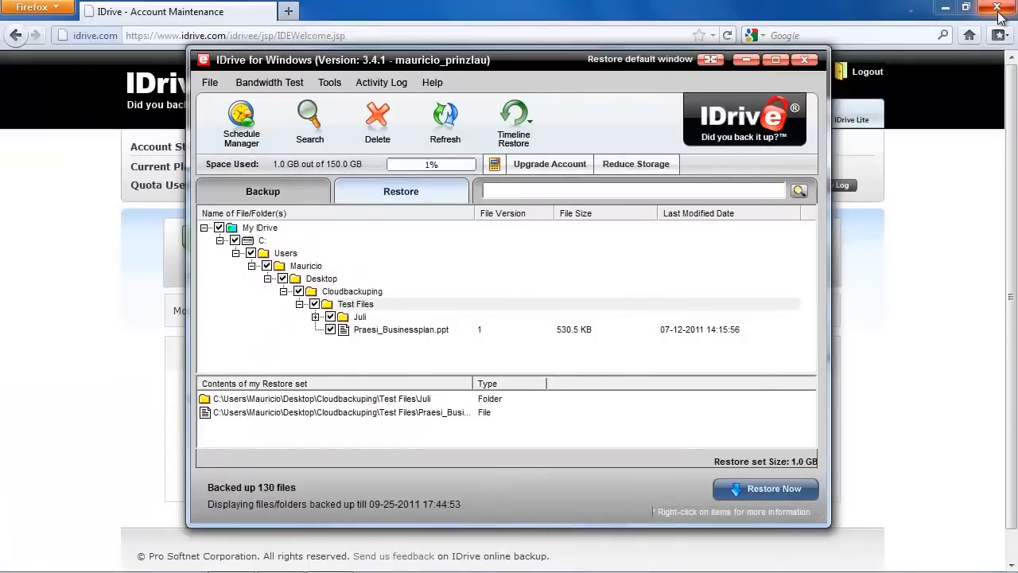